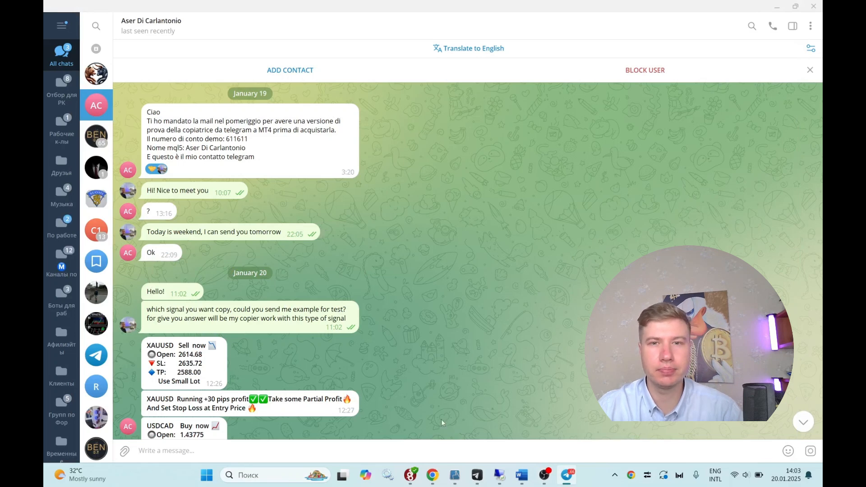
mouse_move(455, 140)
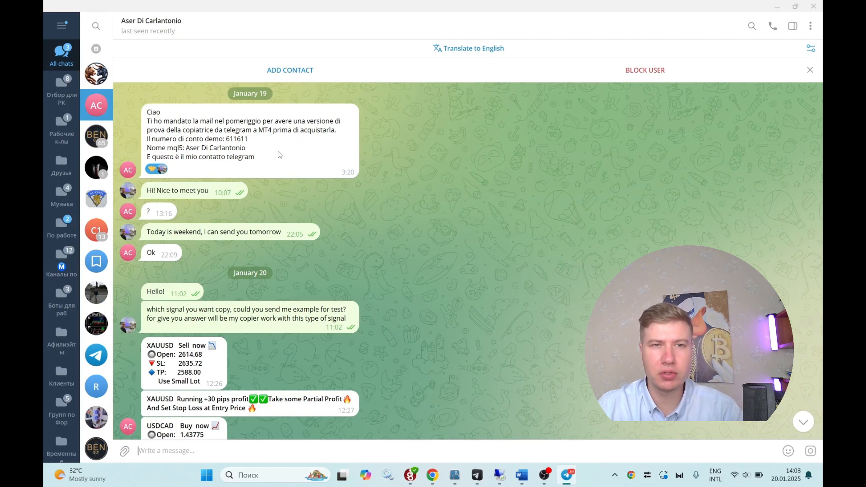
mouse_move(485, 64)
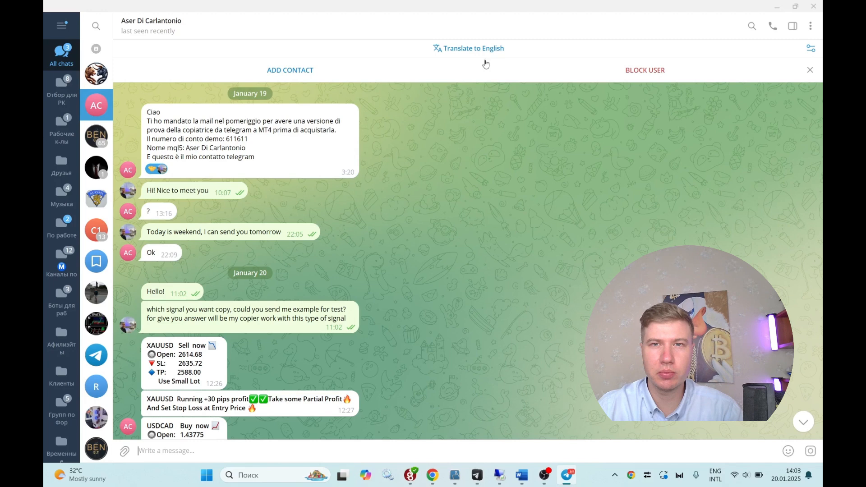
- Translate the client's Italian chat into English and scroll down through the messages
click(468, 48)
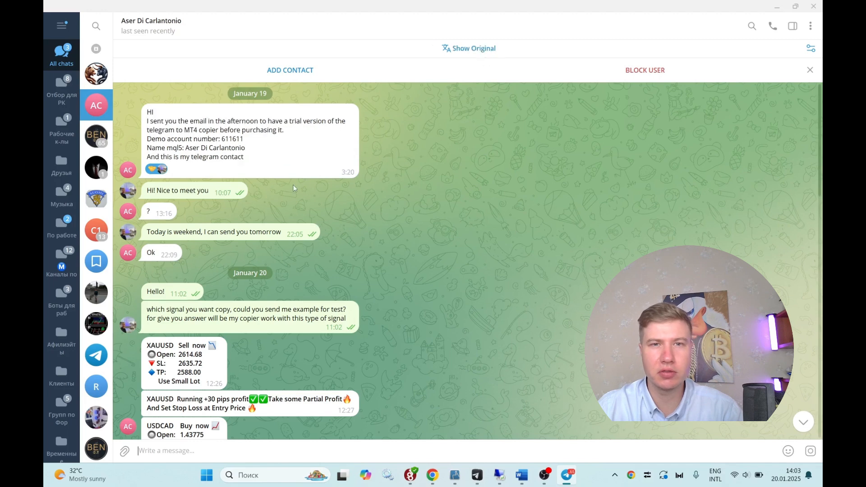
mouse_move(367, 219)
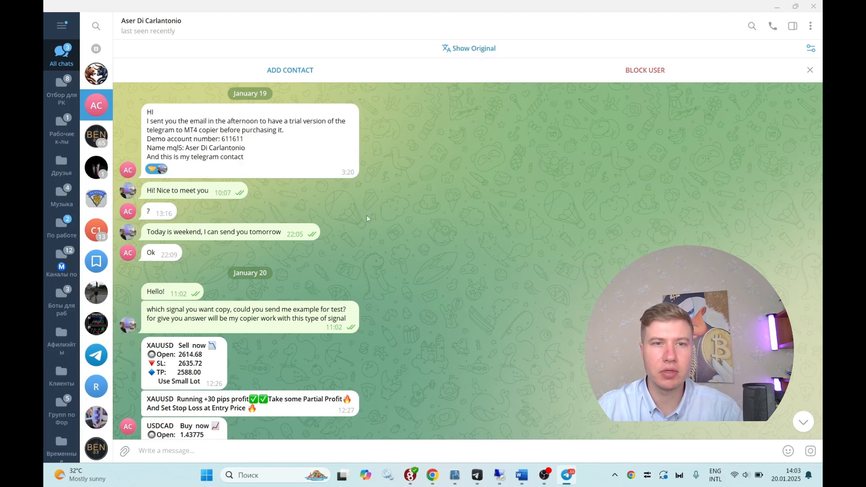
scroll(down, 3)
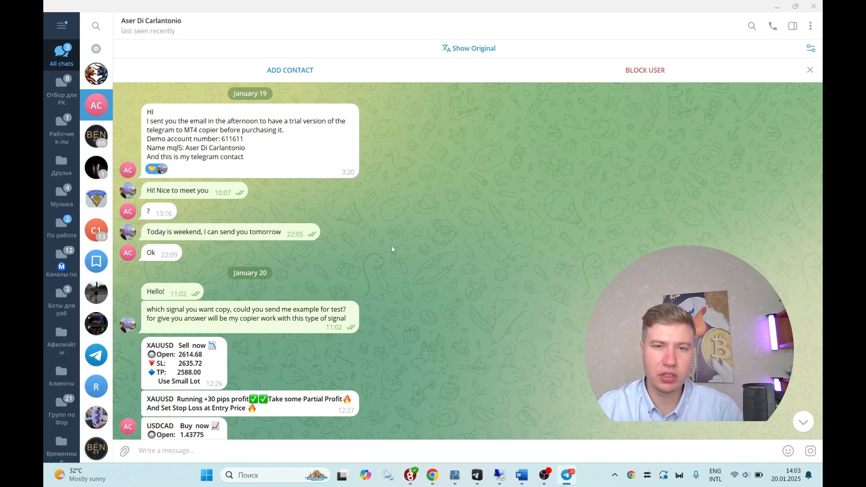
- Scroll down through the client's example signals and their results
scroll(down, 3)
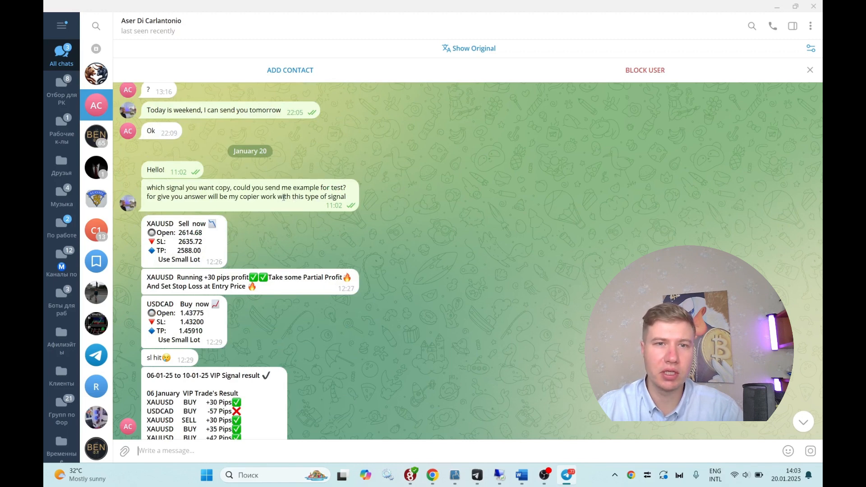
mouse_move(478, 226)
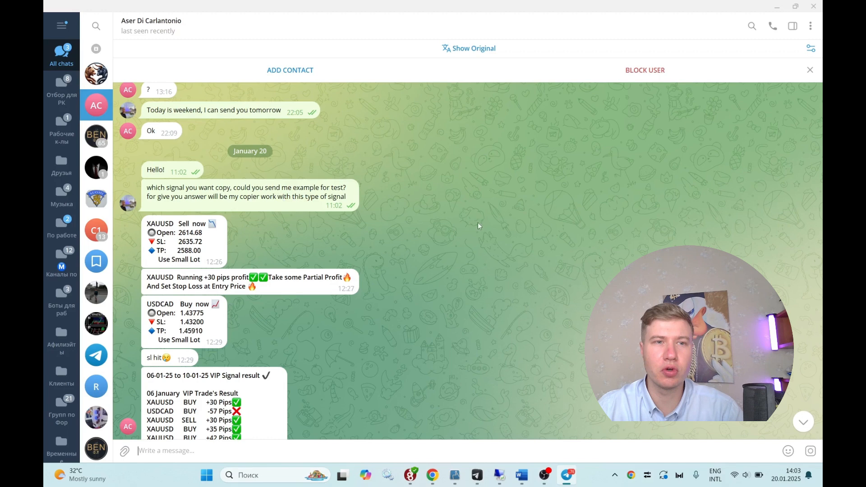
scroll(down, 3)
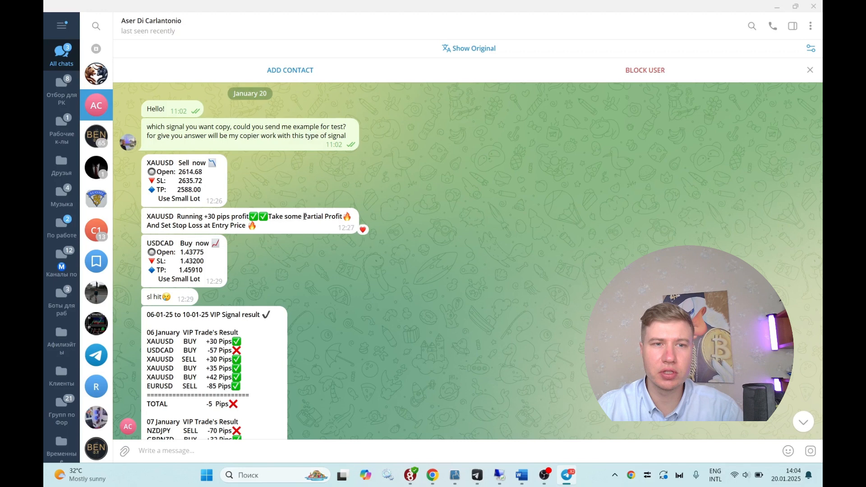
mouse_move(212, 262)
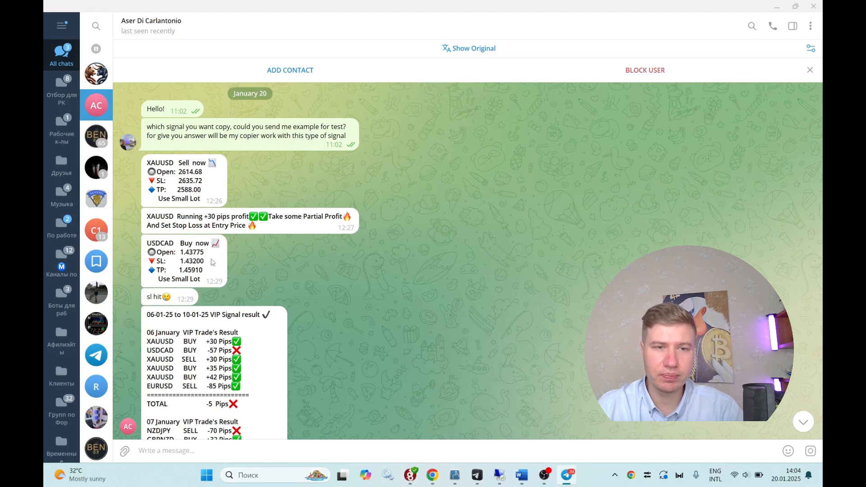
scroll(down, 3)
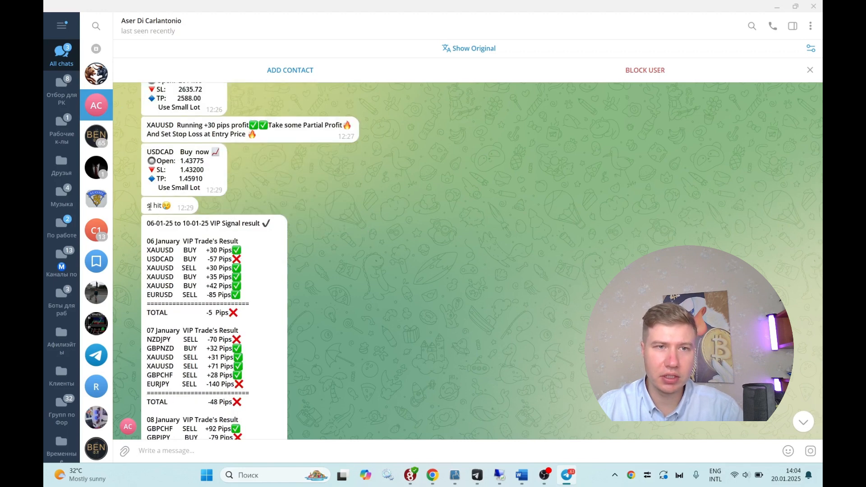
scroll(down, 3)
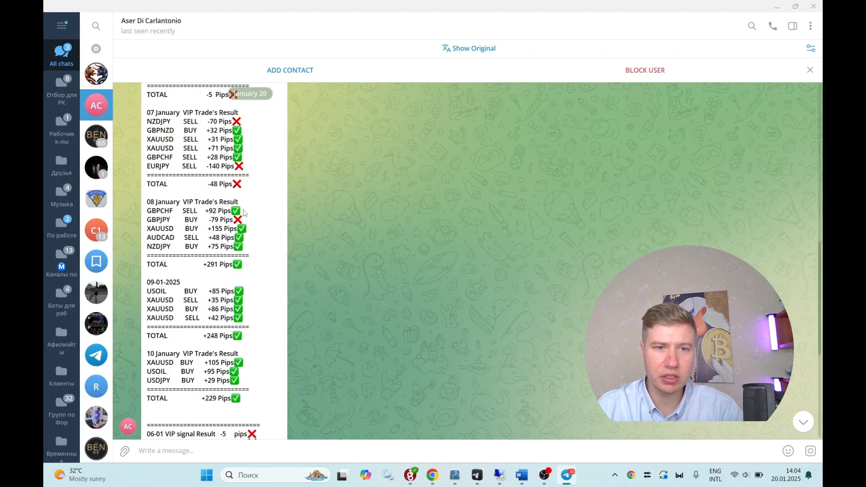
scroll(down, 3)
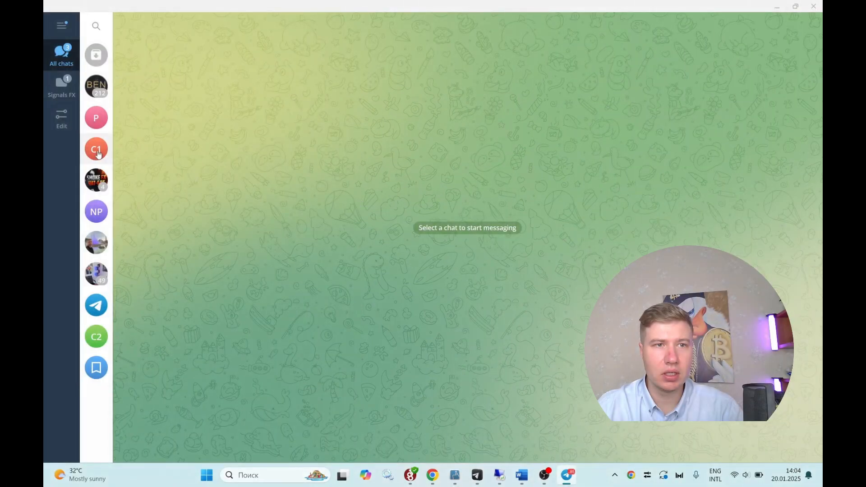
- Bring up MetaTrader 4 on the BTCUSD H4 chart with no open trades
click(96, 118)
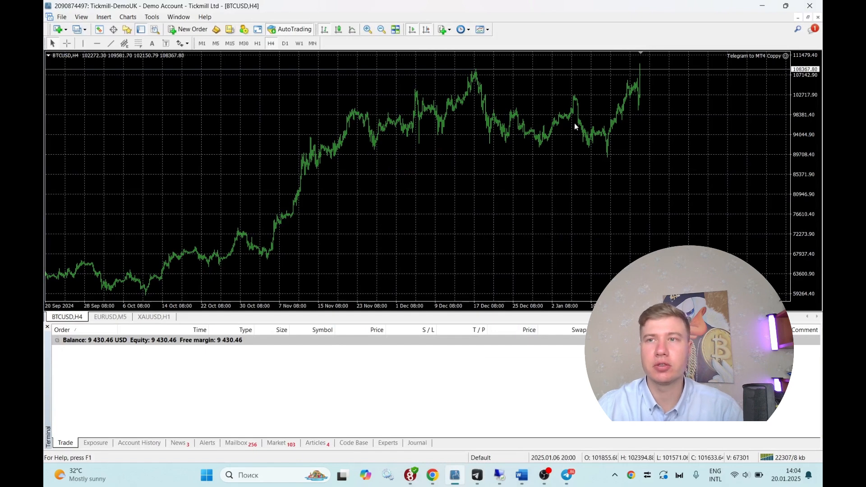
mouse_move(618, 125)
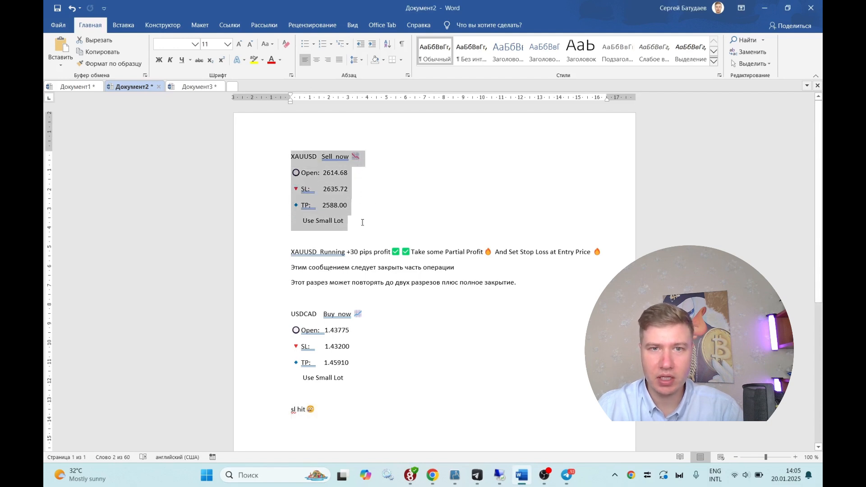
- Leave the Word notes for Telegram's Privat chat with the XAUUSD and USDCAD test signals
click(349, 189)
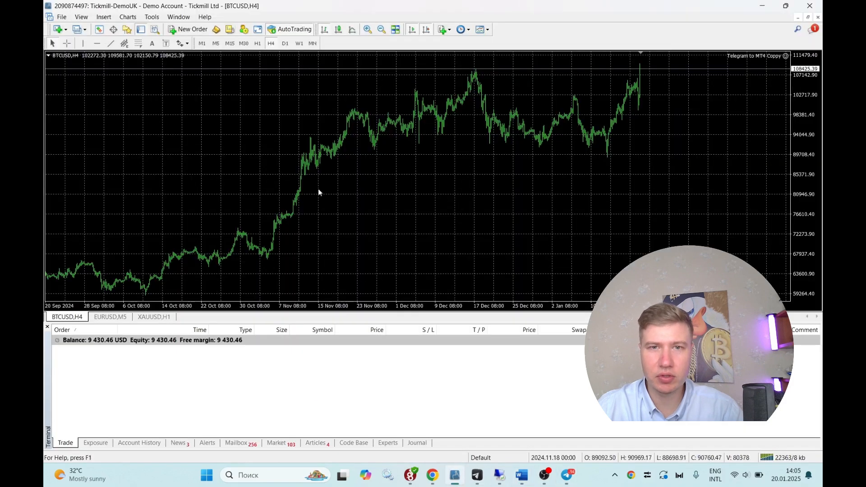
click(154, 317)
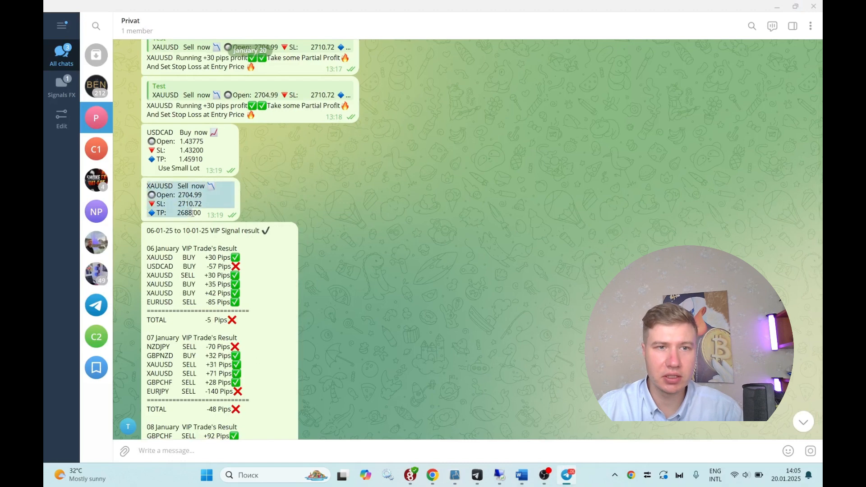
- Paste the copied XAUUSD sell signal into the Privat chat draft, then switch to MetaTrader 4
click(166, 450)
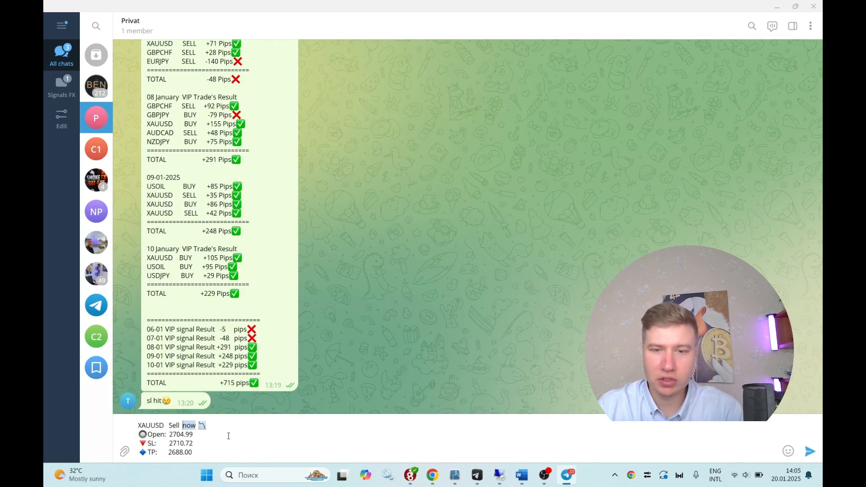
click(455, 475)
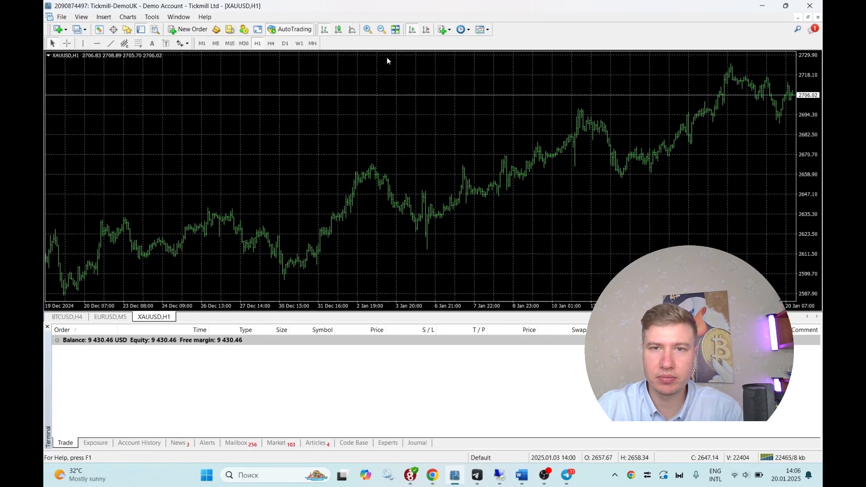
- Review the Telegram to MT4 Copy expert's Inputs on the BTCUSD chart and confirm with OK
right_click(370, 135)
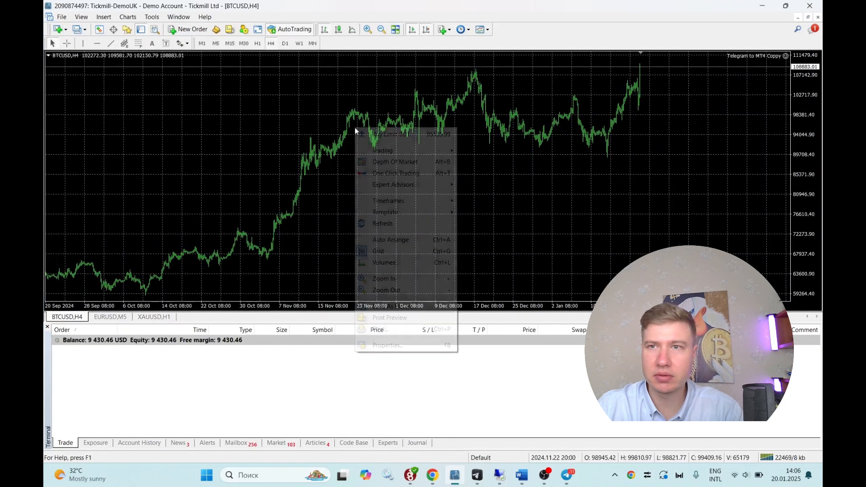
click(388, 344)
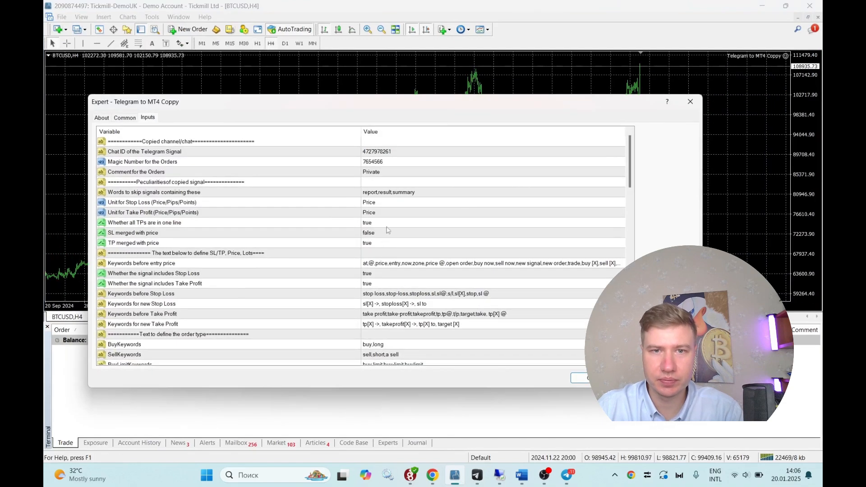
scroll(down, 3)
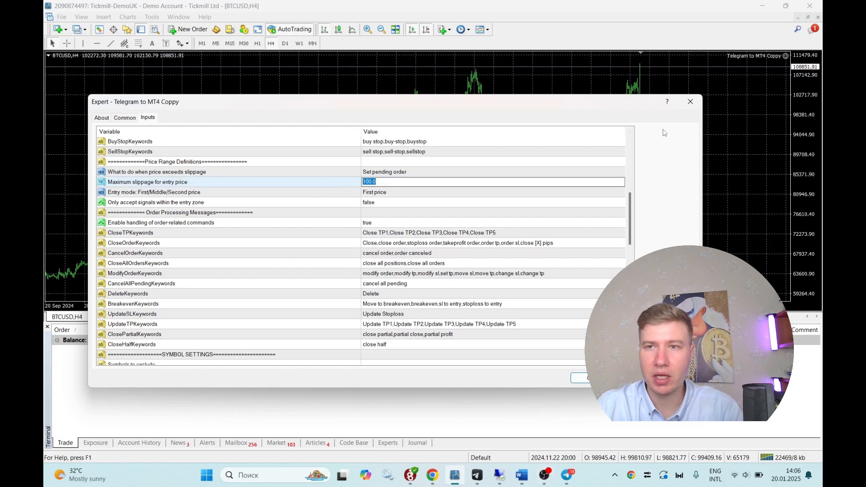
click(690, 102)
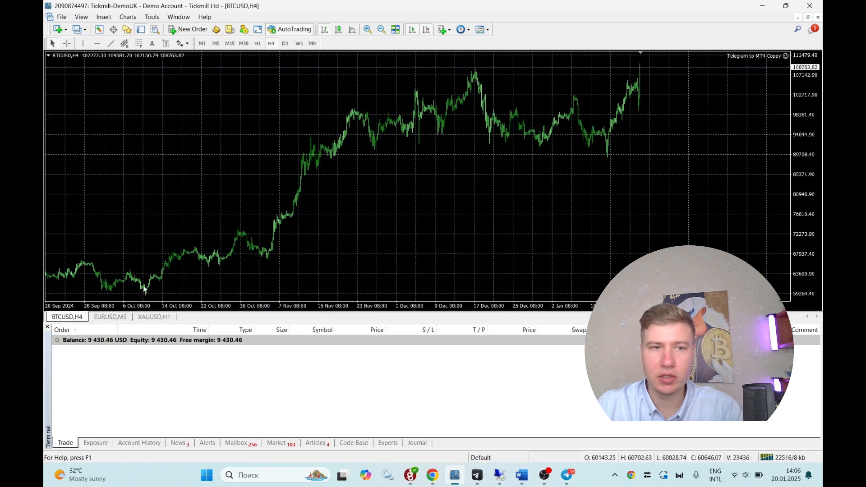
- Check the XAUUSD H1 chart, then return to the Telegram gold sell draft
click(153, 317)
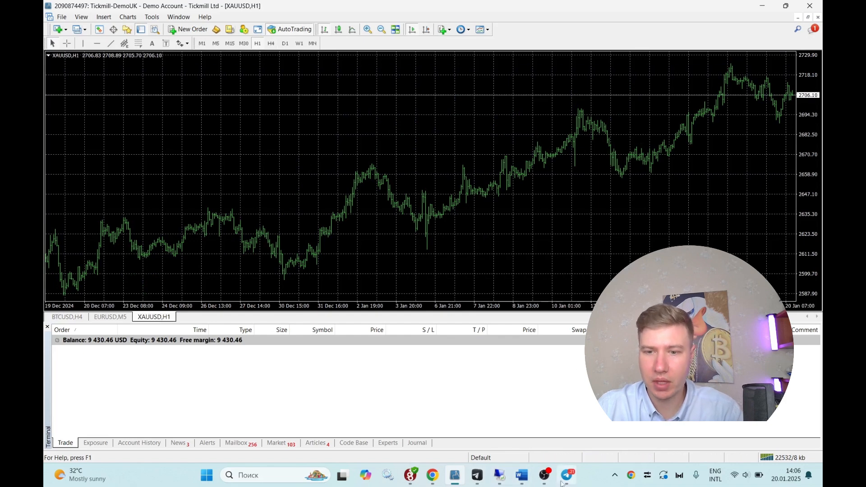
click(568, 476)
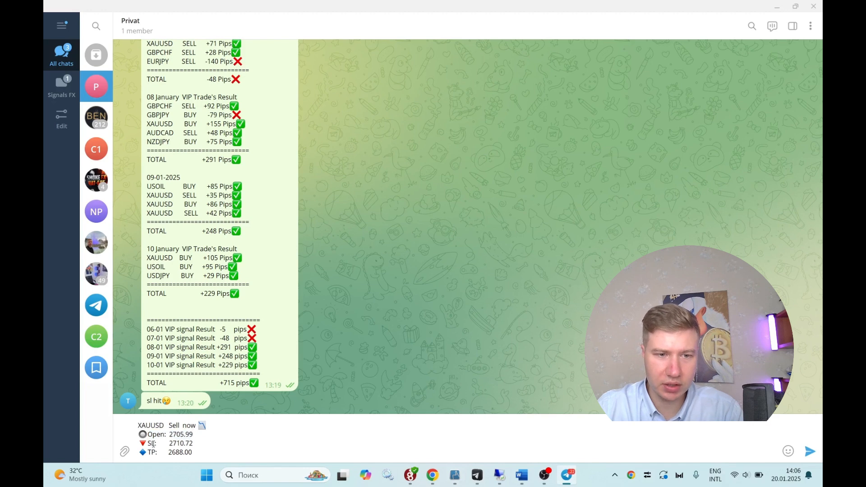
- Add a 'Use Small Lot' line to the XAUUSD sell draft and send it
double_click(179, 452)
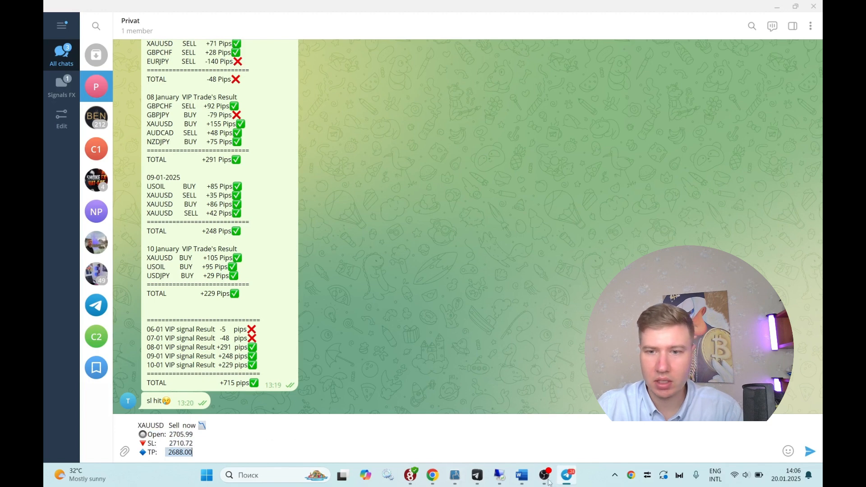
click(520, 475)
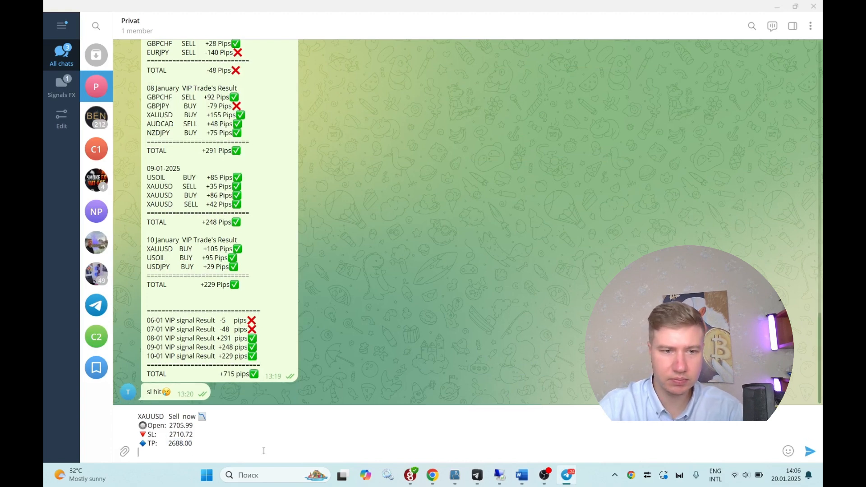
text(Use Small Lot)
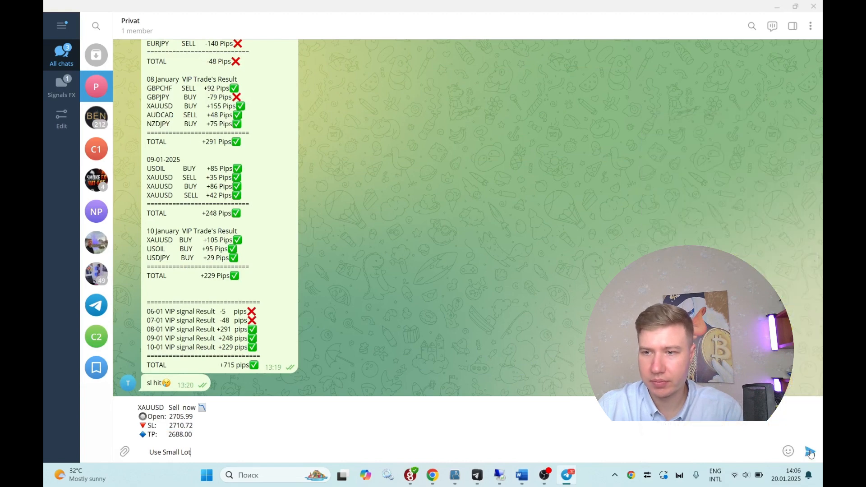
click(810, 452)
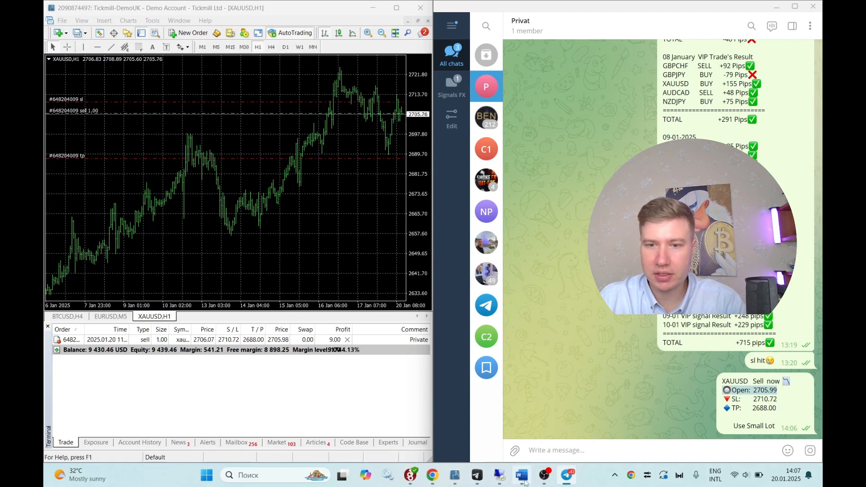
- Verify the copied XAUUSD sell (SL 2710.72, TP 2688.00), then bring up the Word notes
click(520, 475)
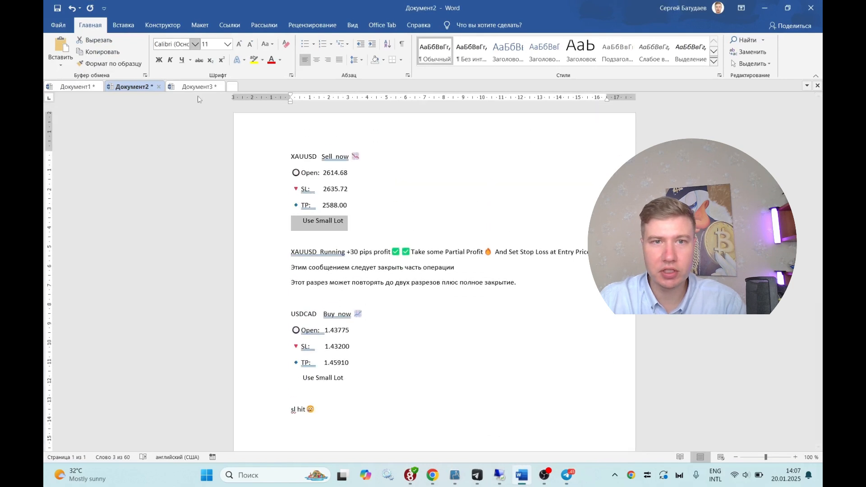
- Read the partial-profit notes in Word, then return to MetaTrader 4
click(195, 86)
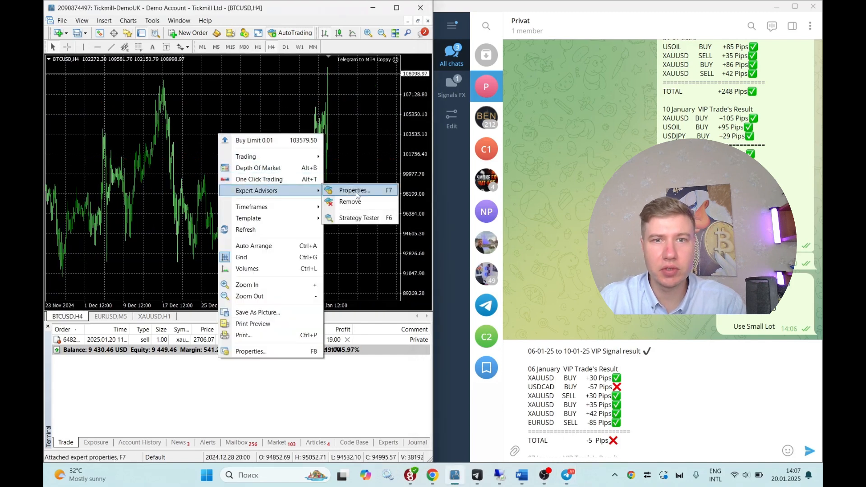
click(353, 190)
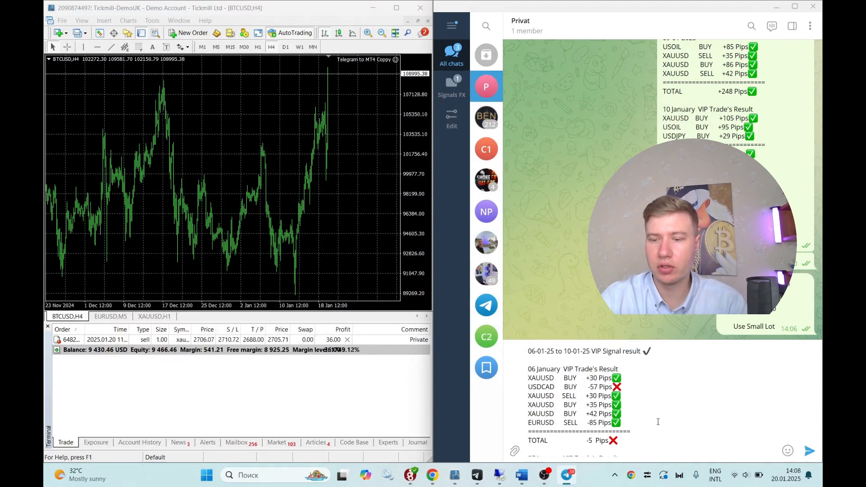
- Review the +715 pips results summary in the Privat chat, then bring back the Документ3 signal notes
scroll(down, 3)
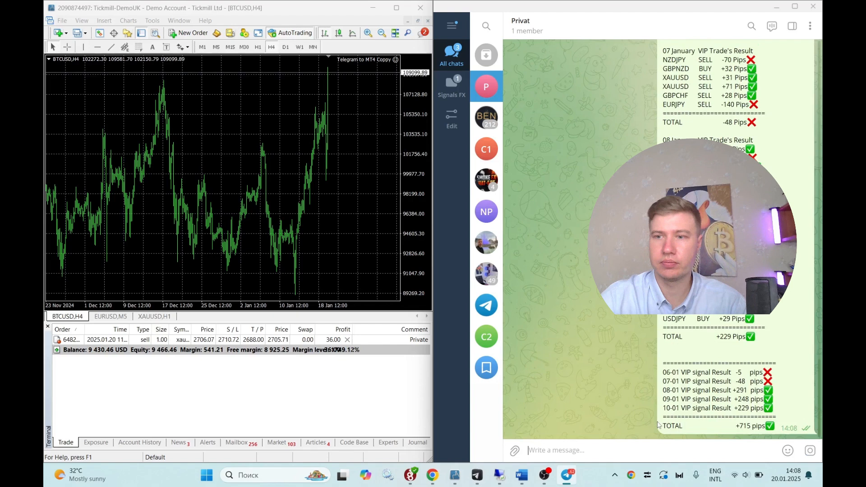
scroll(down, 3)
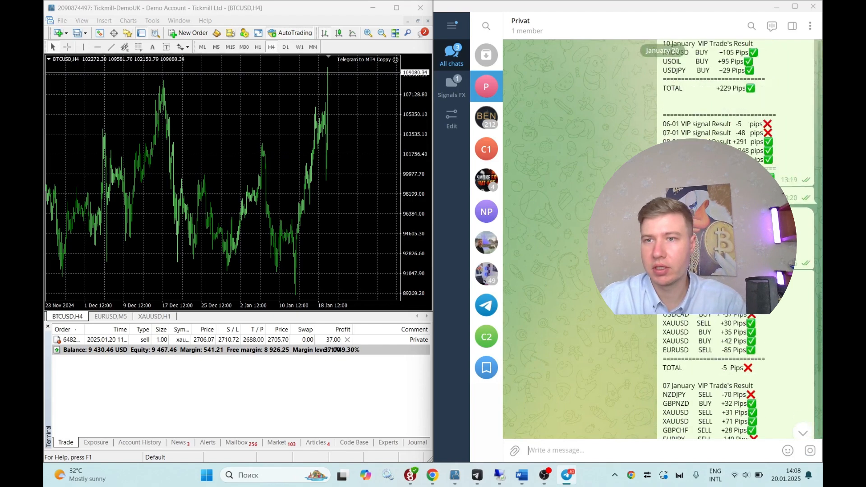
scroll(down, 3)
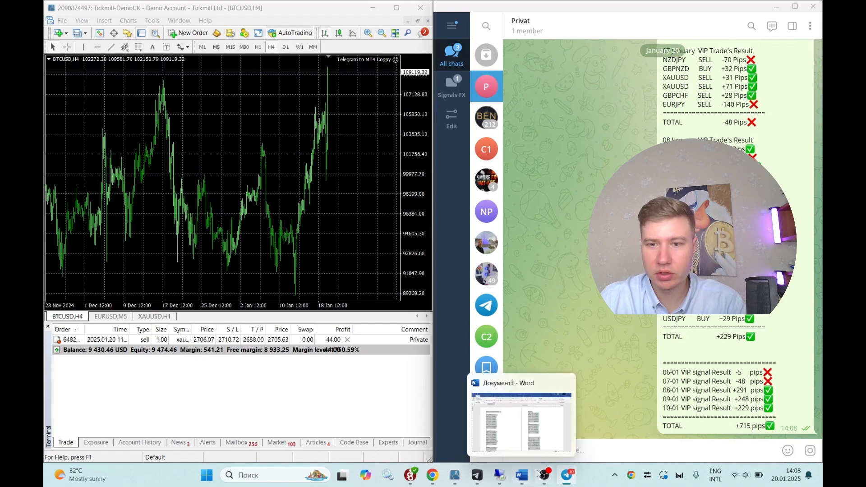
click(520, 382)
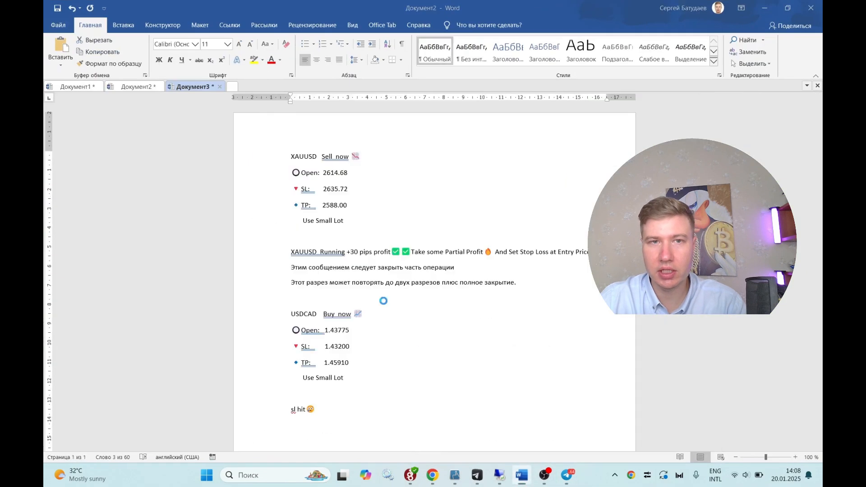
- Revisit the 'XAUUSD Running +30 pips profit' line in Документ2, then return to Telegram and the terminal
click(137, 86)
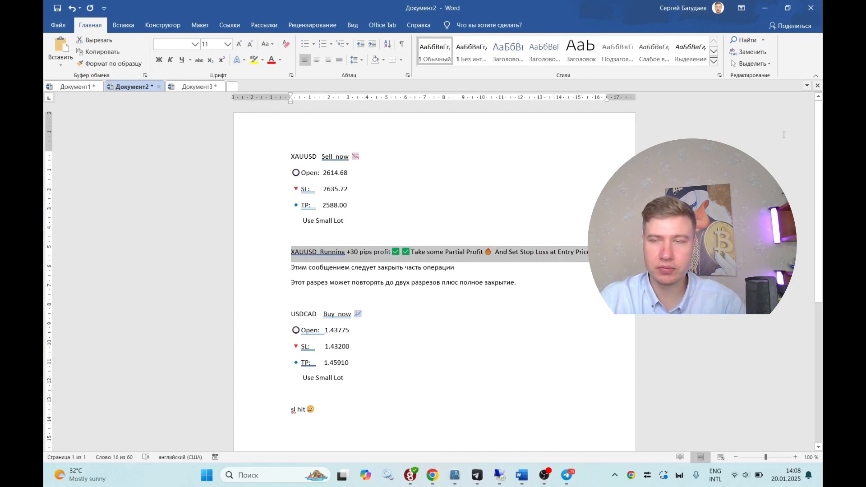
click(568, 475)
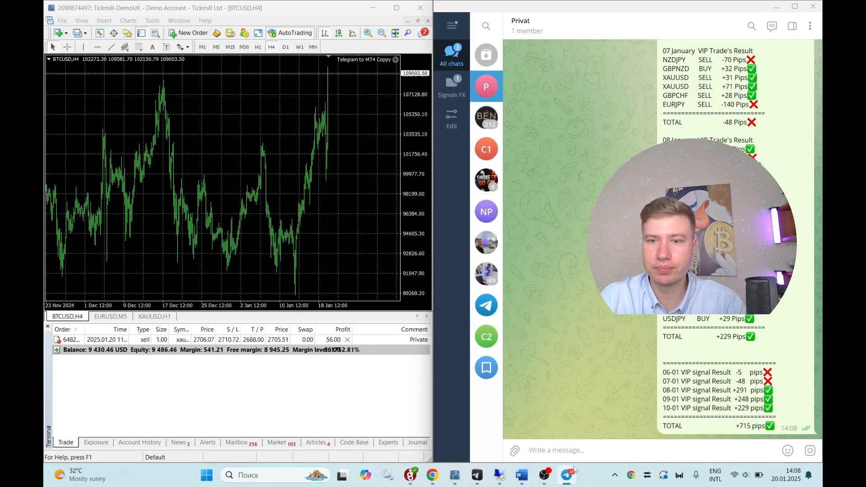
- Start a reply to the XAUUSD sell signal and mark the Partial Profit wording
right_click(713, 329)
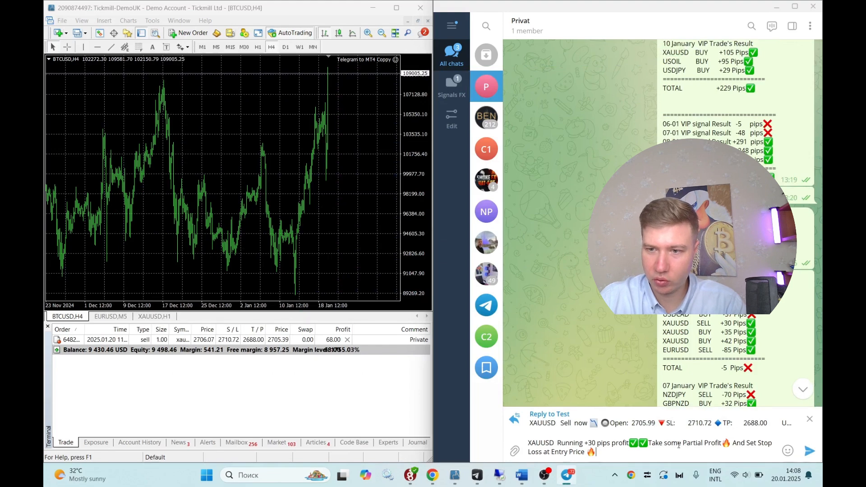
double_click(703, 443)
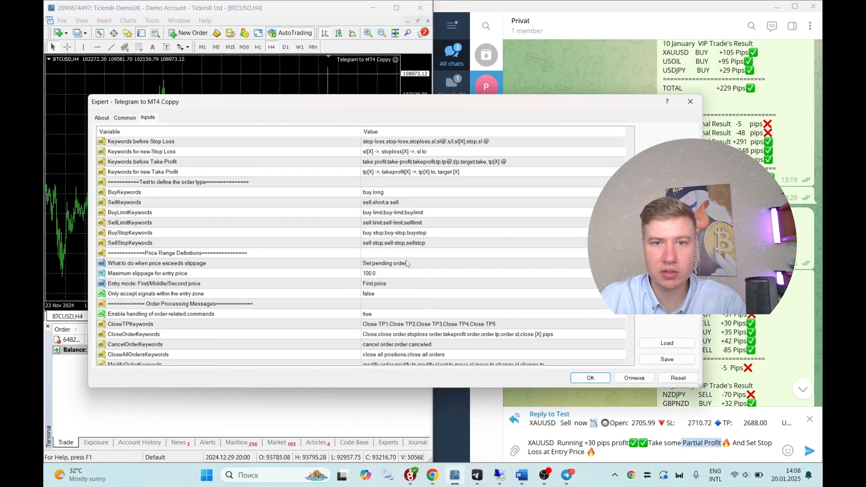
- Set the copier's '% to close on partial close command' from 70 to 50 and apply
scroll(down, 3)
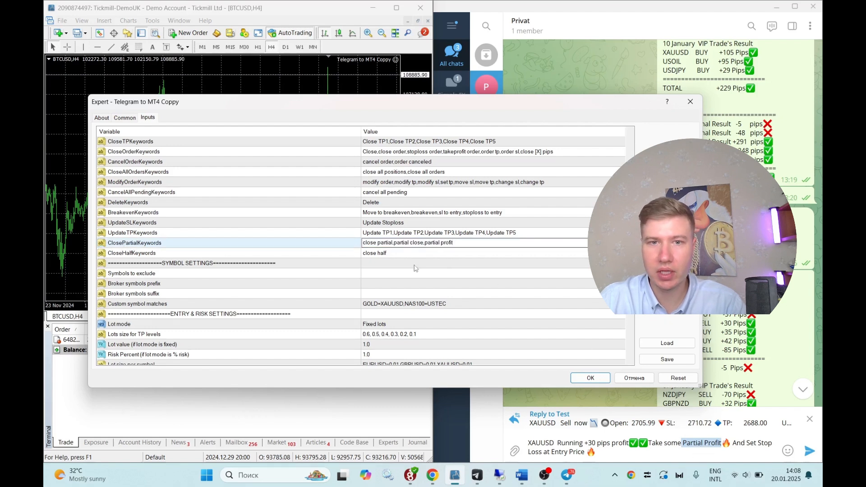
click(375, 253)
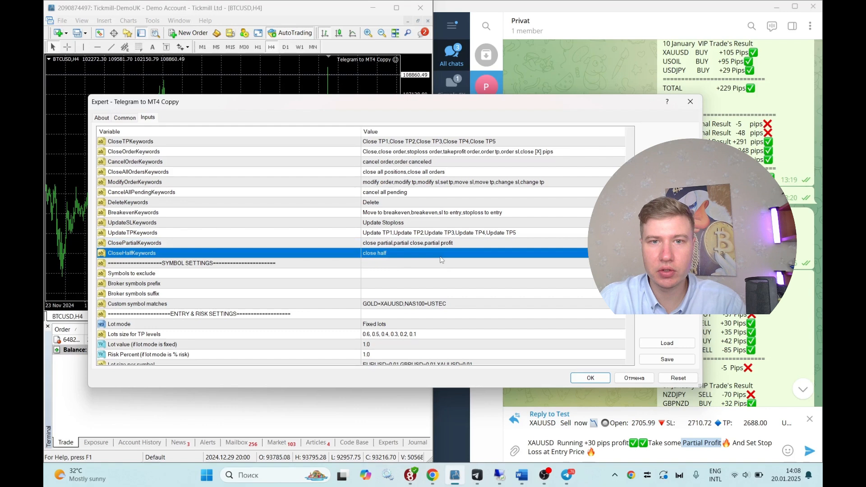
scroll(down, 3)
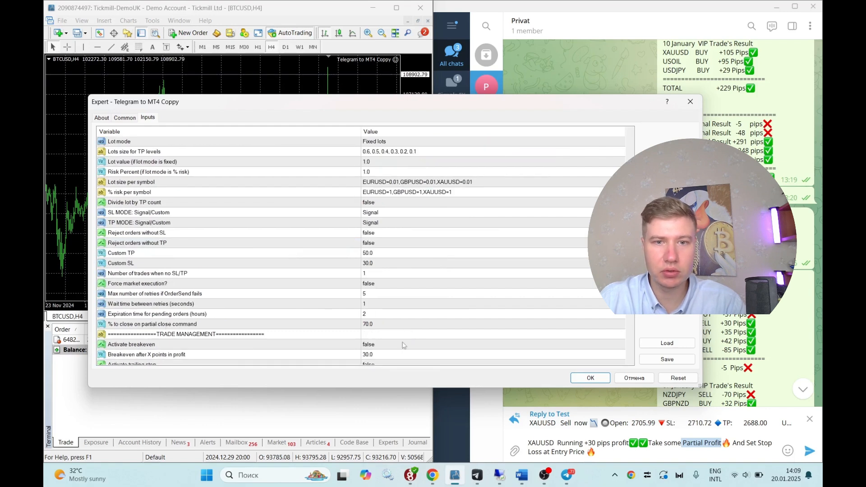
click(492, 324)
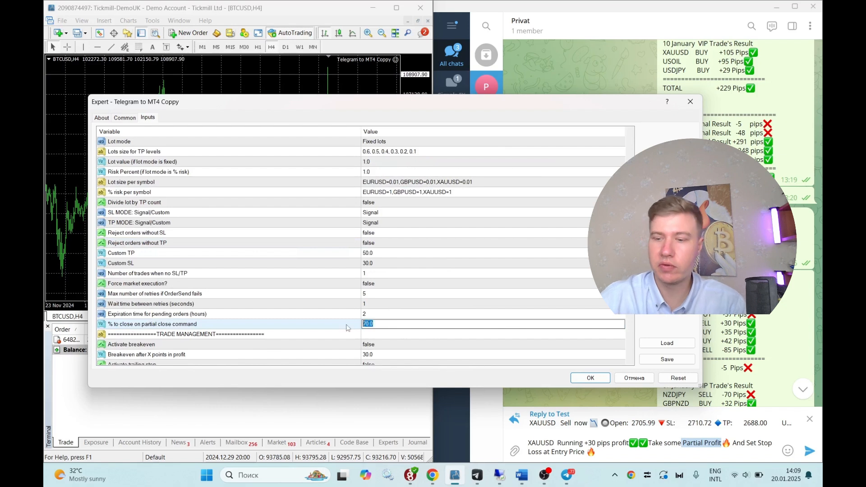
text(50)
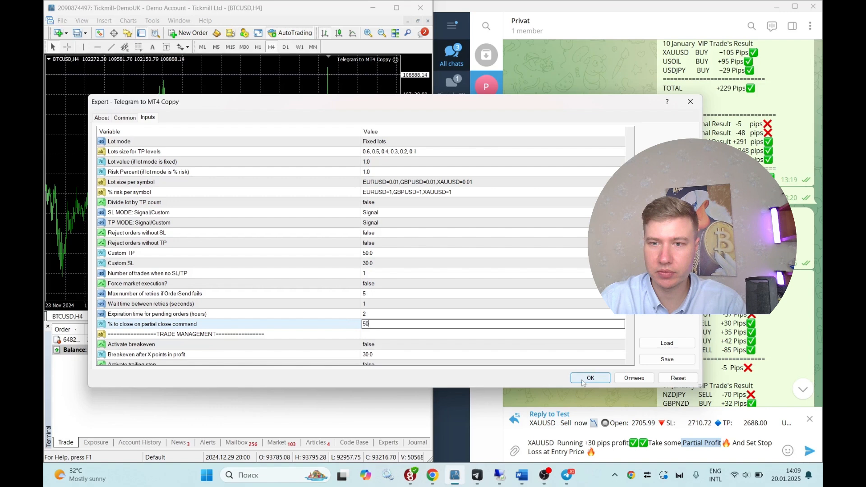
click(590, 378)
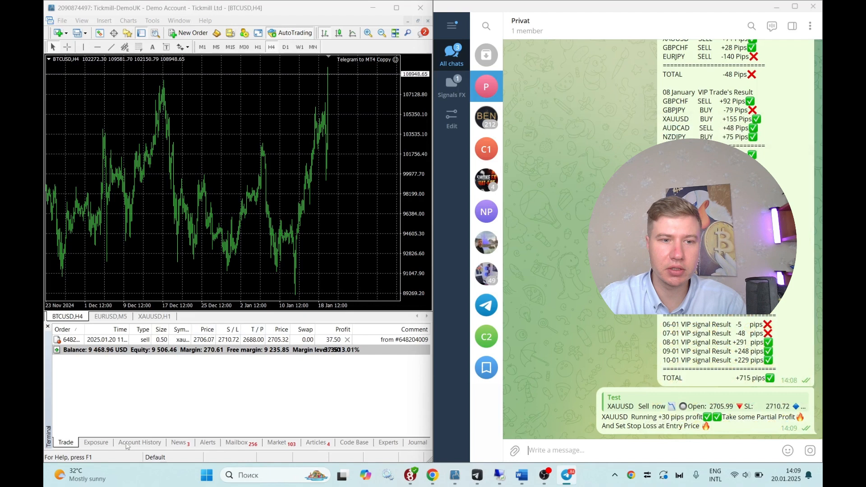
- Check Account History for the closed half of the gold sell at 38.50 profit, then return to open trades
click(140, 443)
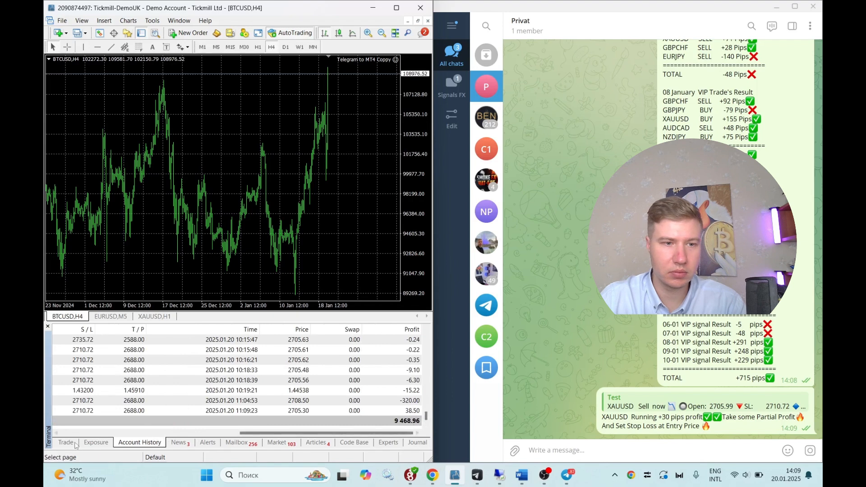
click(65, 442)
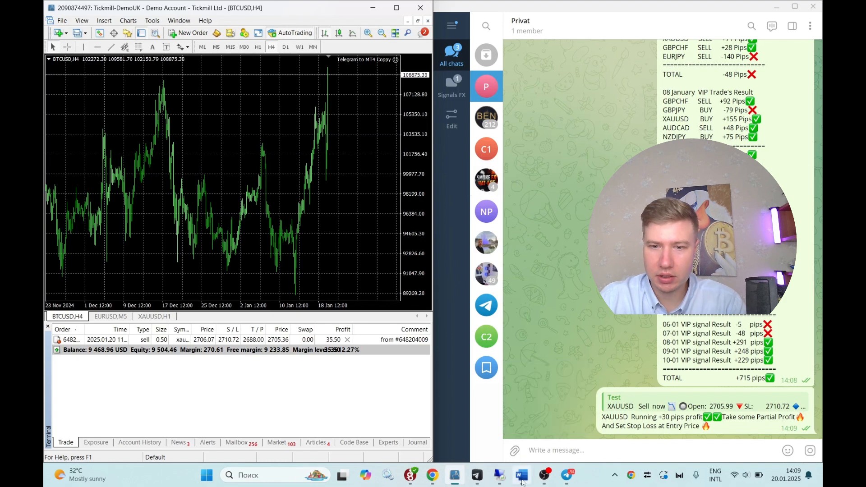
- Send an 'sl hit' message in the test chat
click(520, 475)
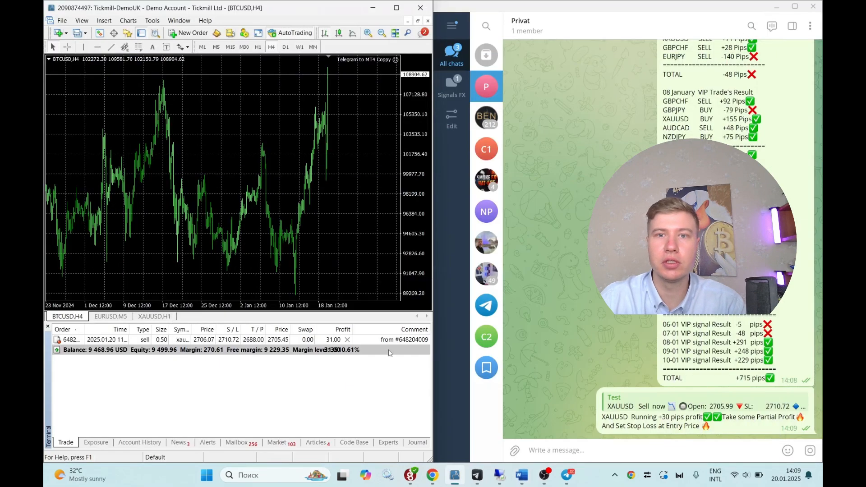
text(sl hit)
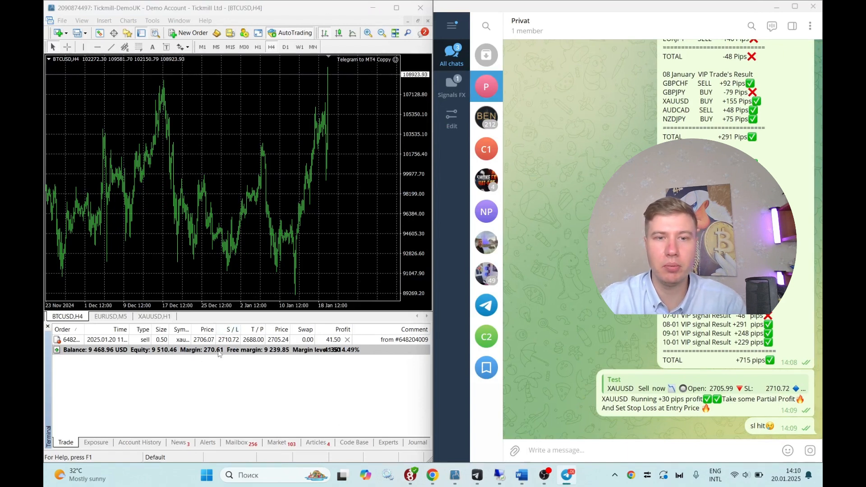
click(788, 450)
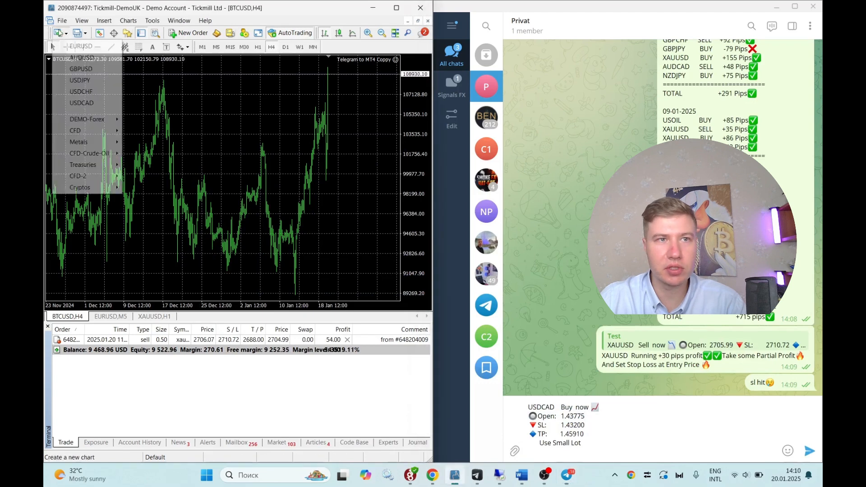
mouse_move(81, 68)
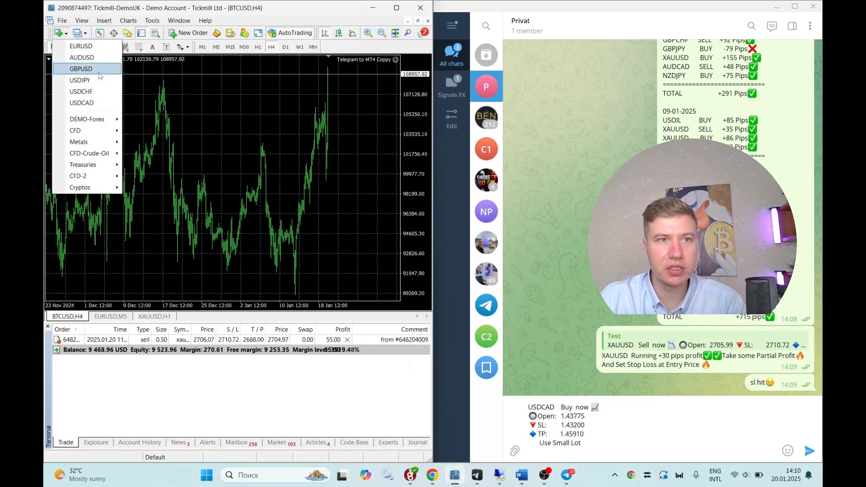